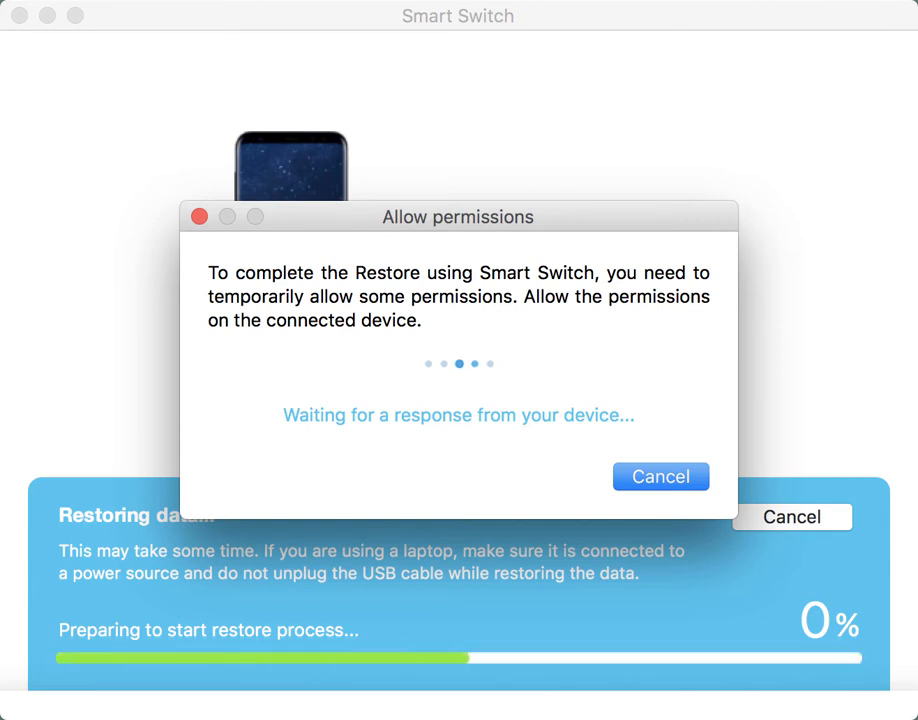
# Step: Grant the temporary permissions so the iTunes backup restore to the Samsung phone can proceed
pyautogui.moveTo(457, 217); pyautogui.dragTo(583, 211)
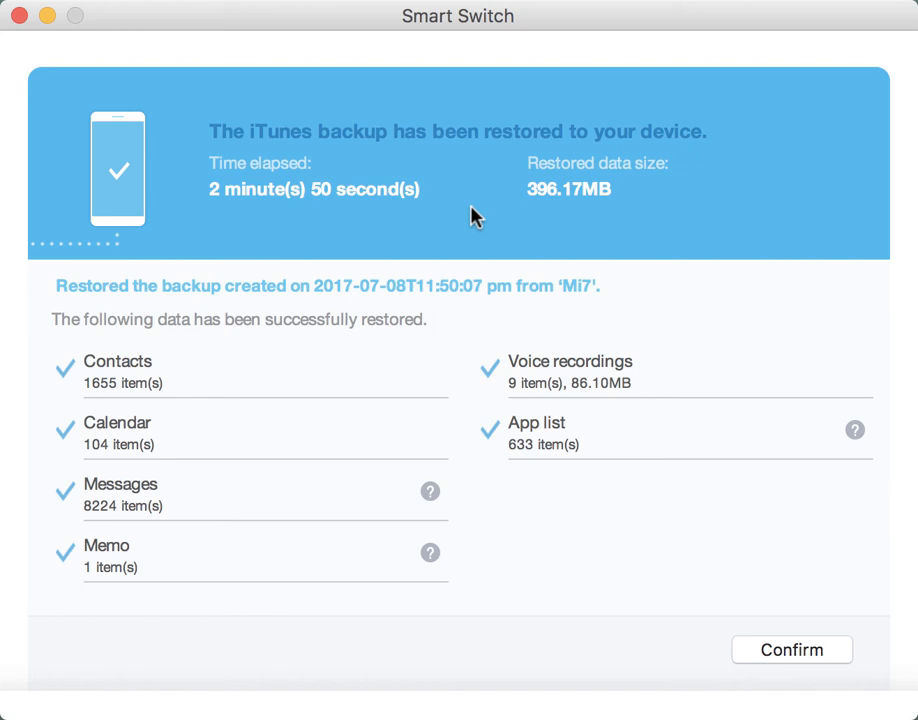
pyautogui.moveTo(64, 554)
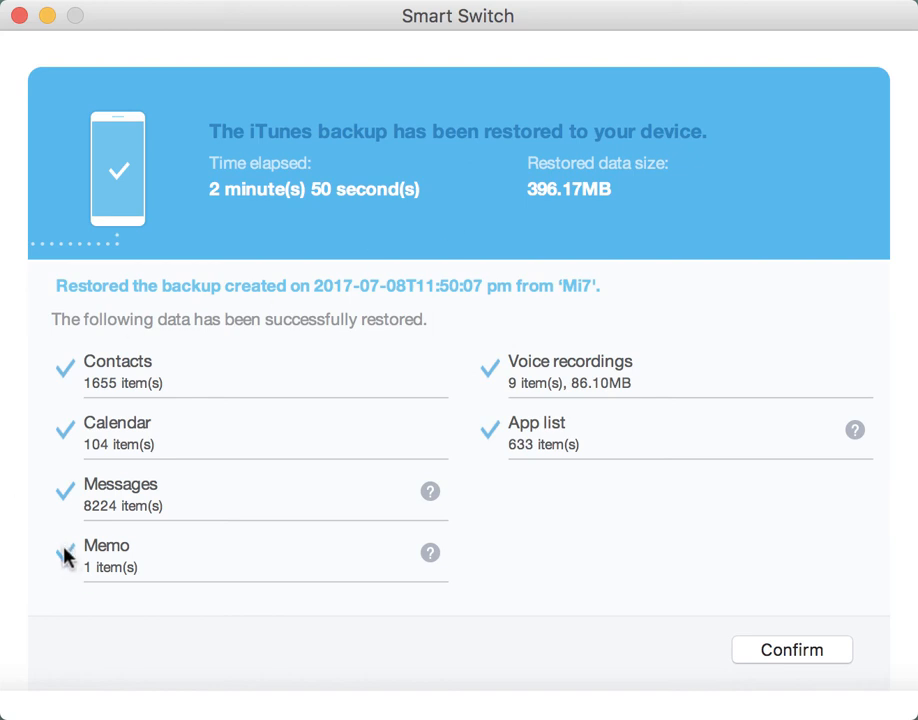
pyautogui.moveTo(529, 636)
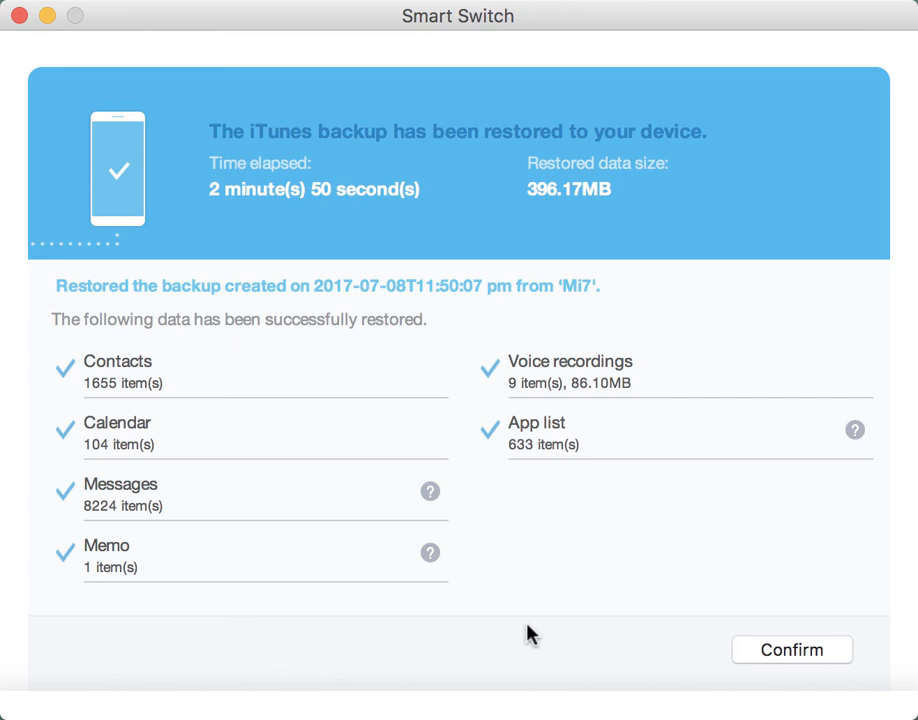
pyautogui.moveTo(634, 636)
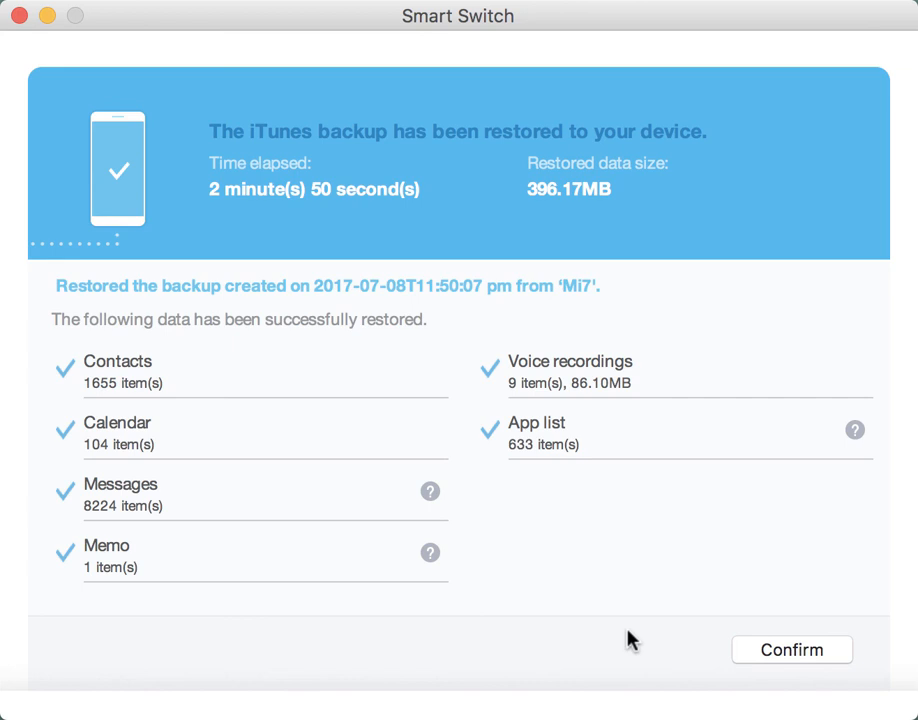
pyautogui.moveTo(865, 642)
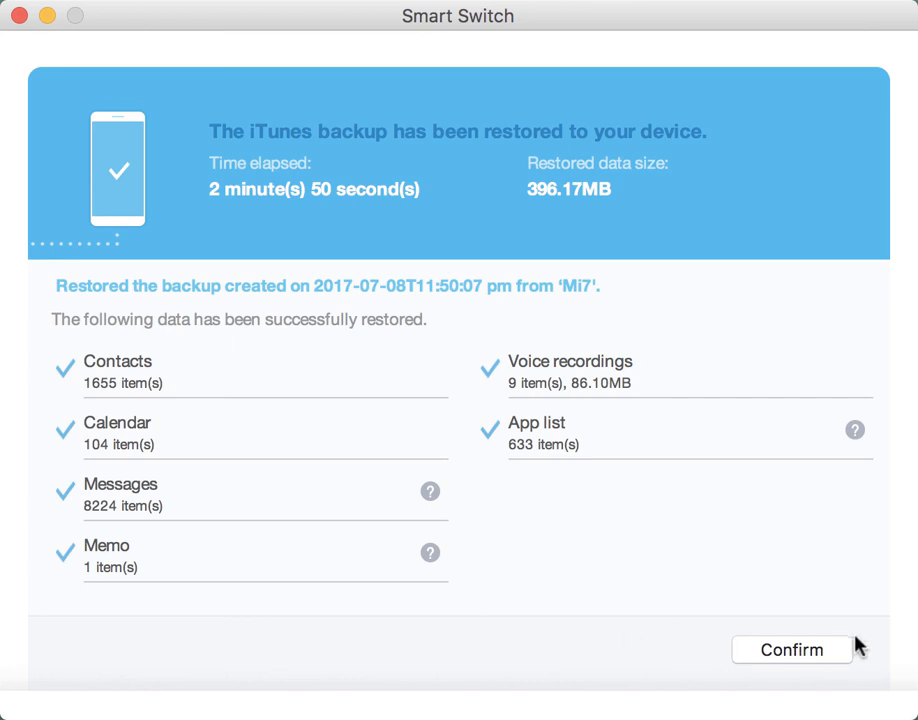